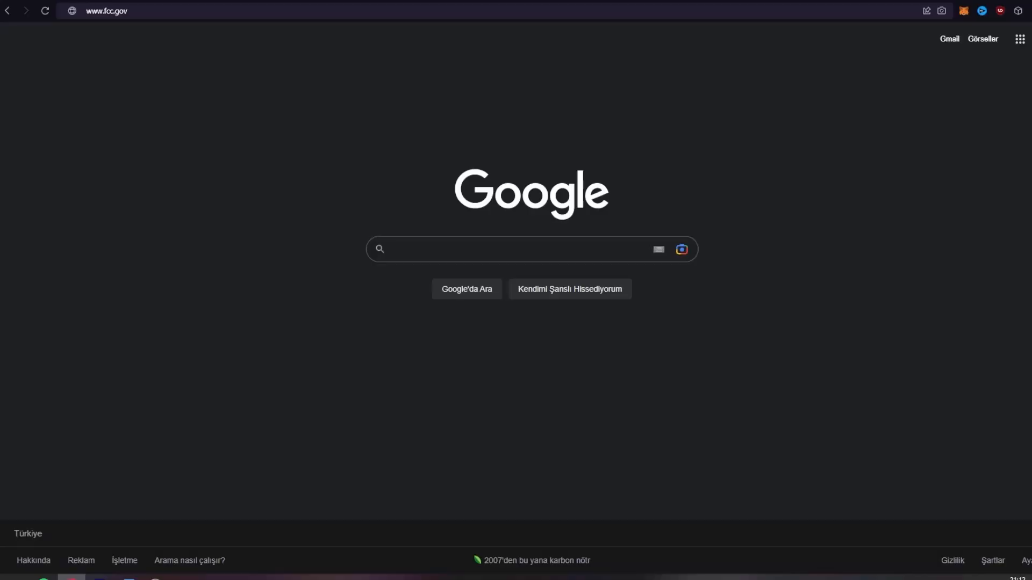
left_click(105, 11)
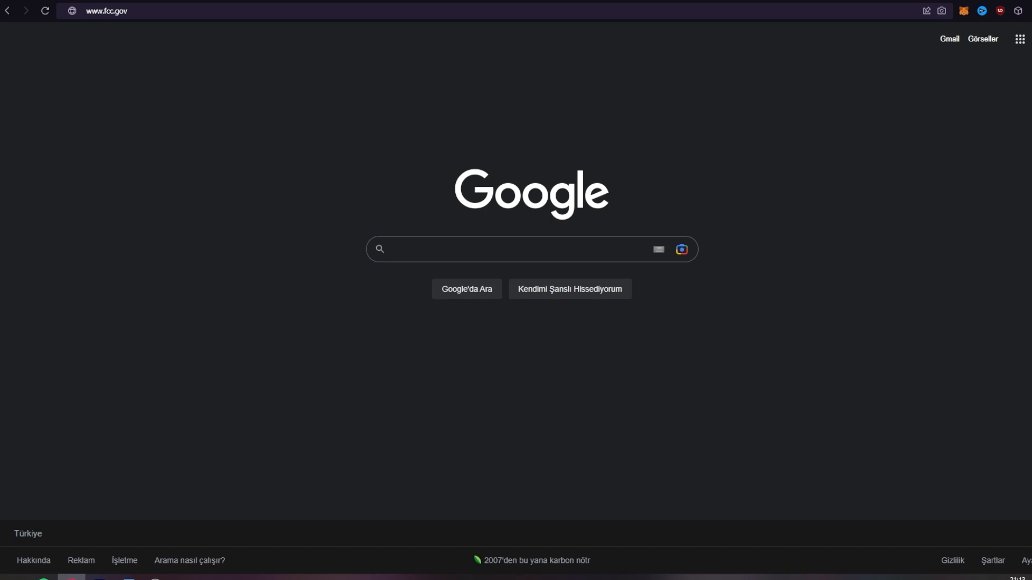
left_click(106, 11)
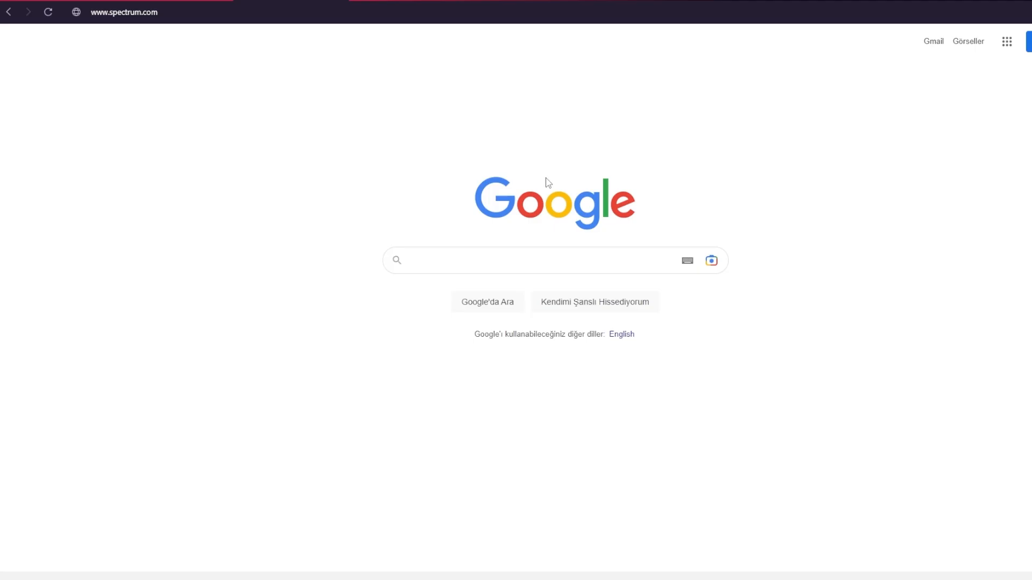
left_click(124, 12)
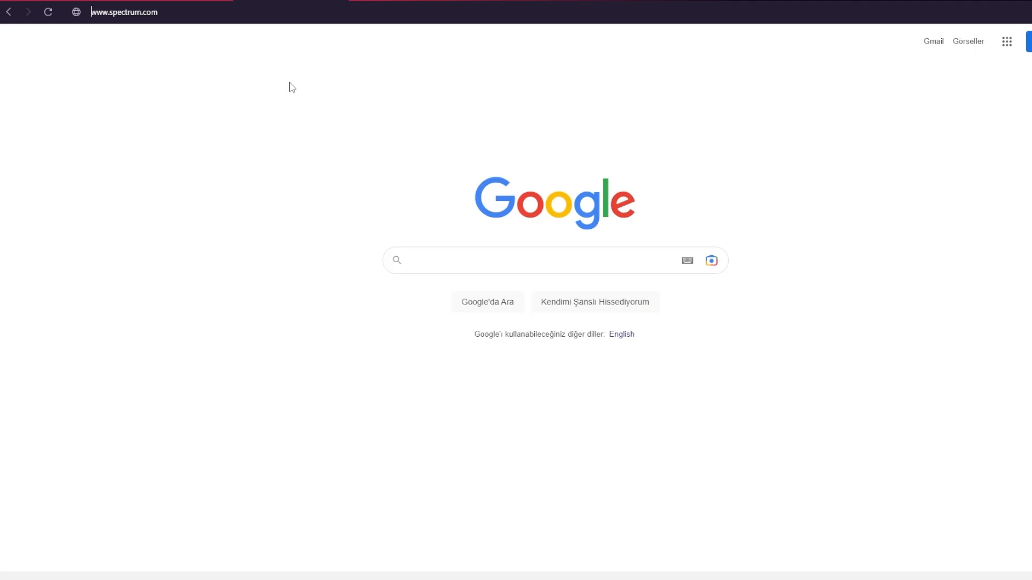
mouse_move(119, 28)
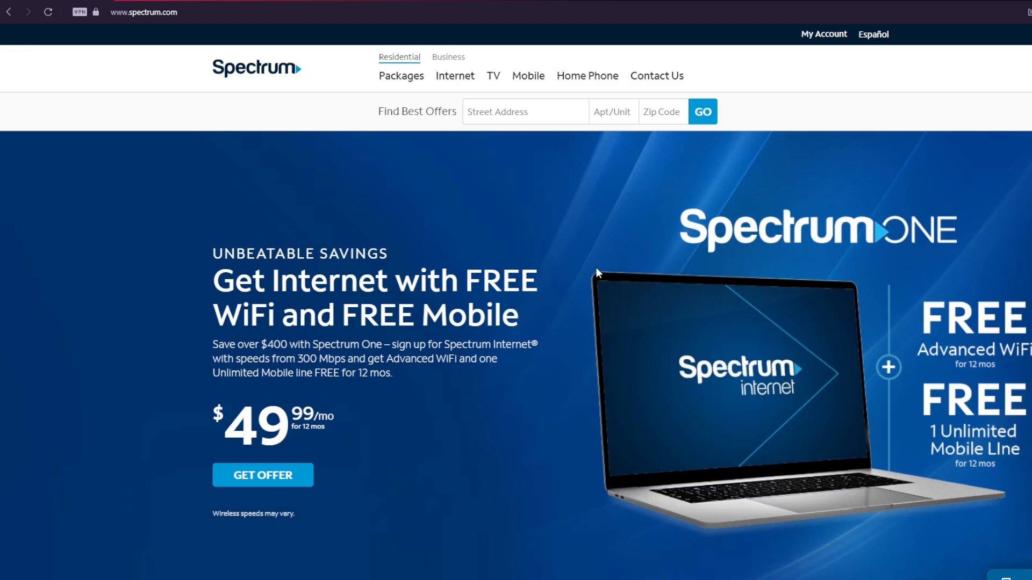
Scroll the Spectrum homepage down to its footer of company, shop, explore and support links
scroll("down", 3)
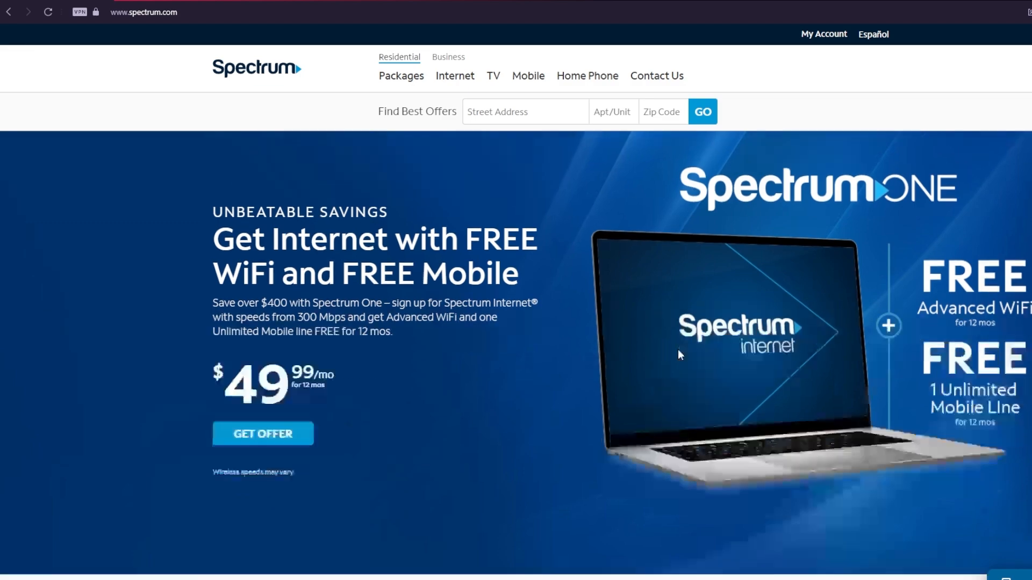
scroll("down", 3)
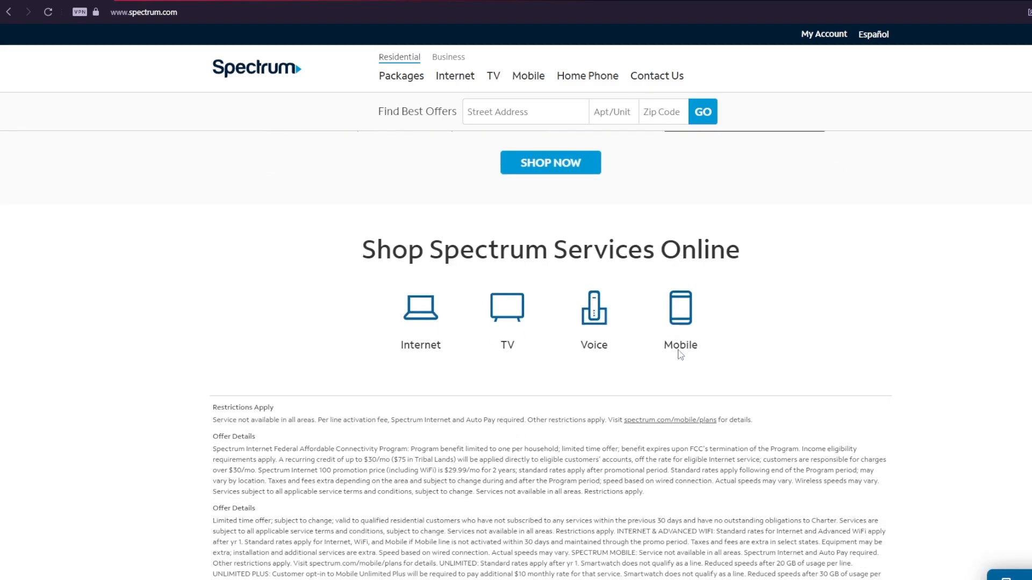
scroll("down", 3)
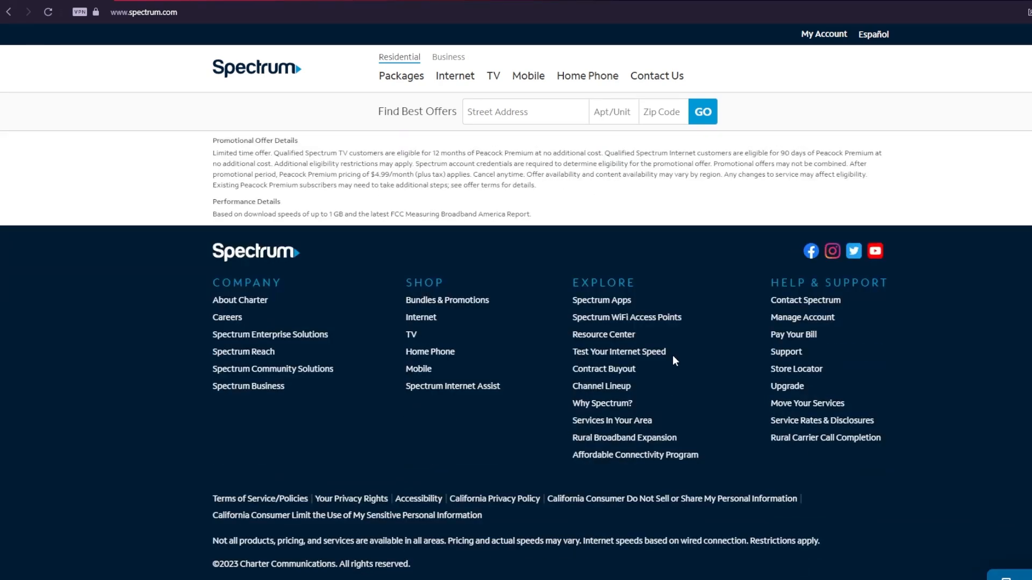
mouse_move(611, 291)
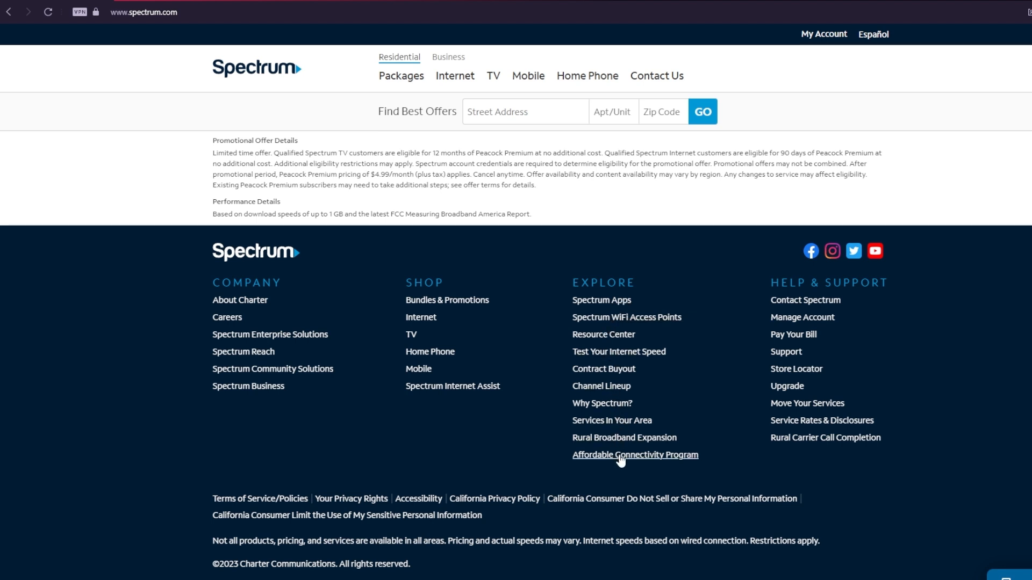
Open the Affordable Connectivity Program page from the Explore footer links
left_click(634, 454)
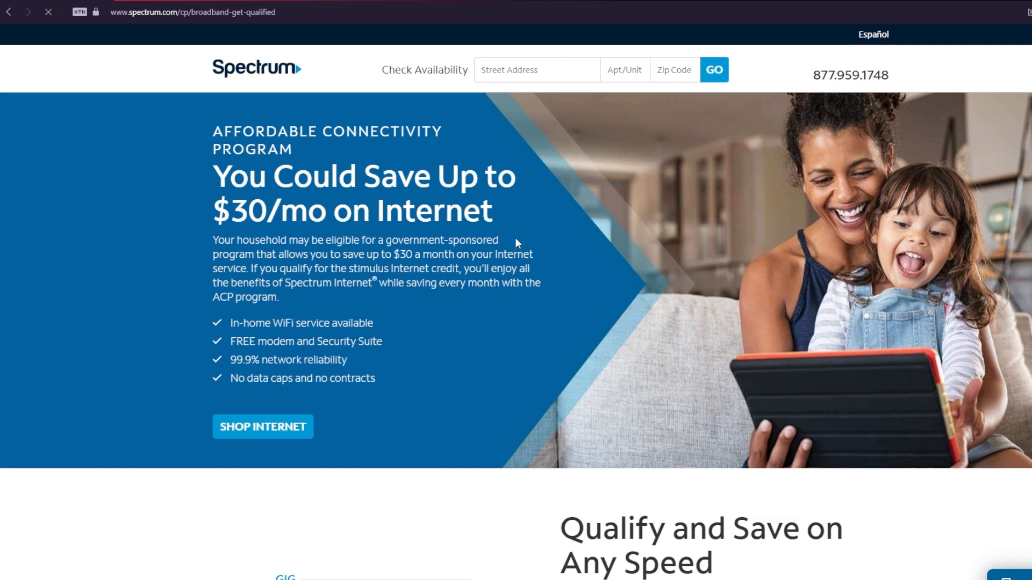
mouse_move(518, 219)
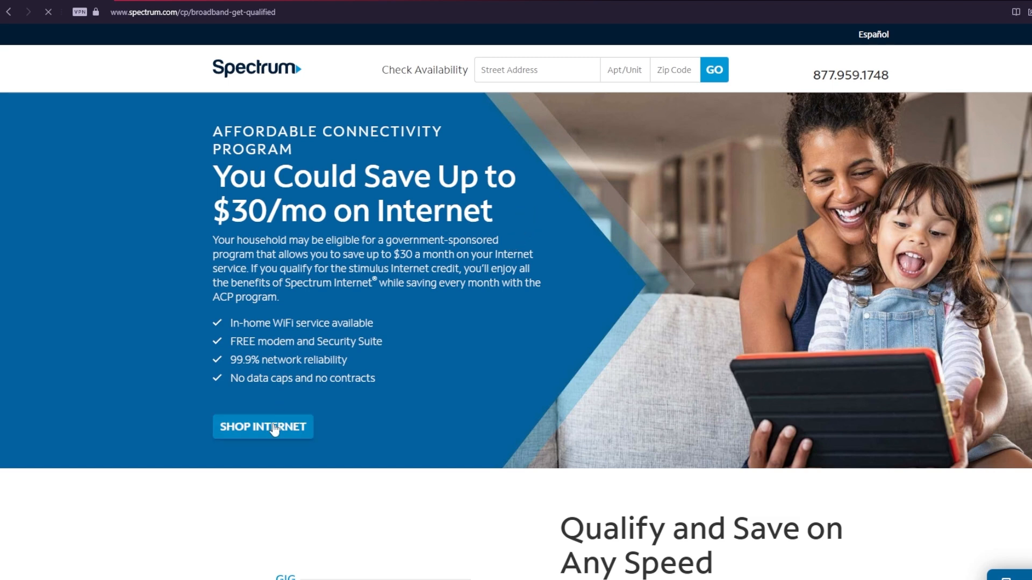
Choose Shop Internet to reach the 'Shop the best deals' address form
left_click(262, 426)
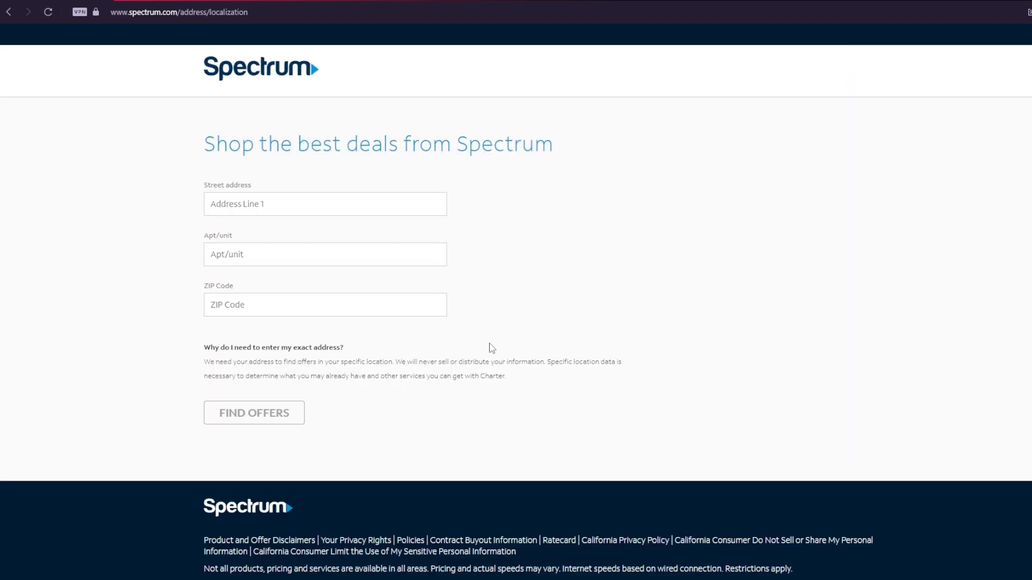
mouse_move(284, 223)
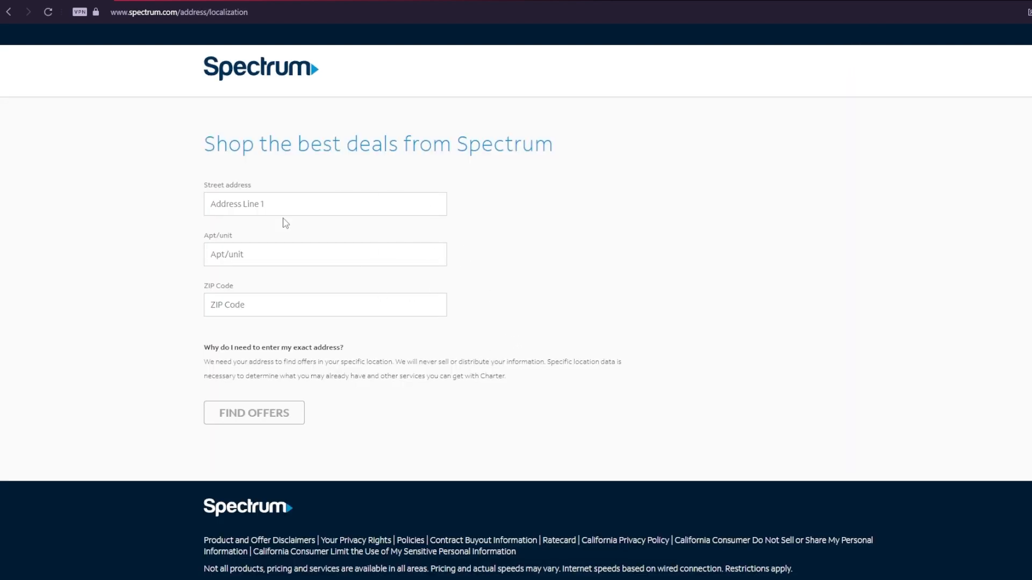
mouse_move(430, 302)
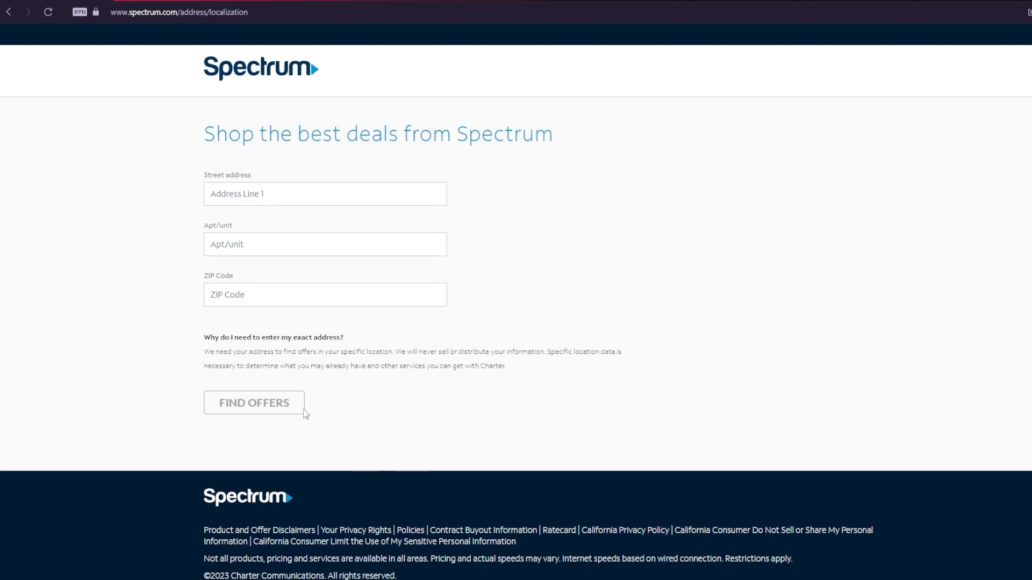
mouse_move(288, 413)
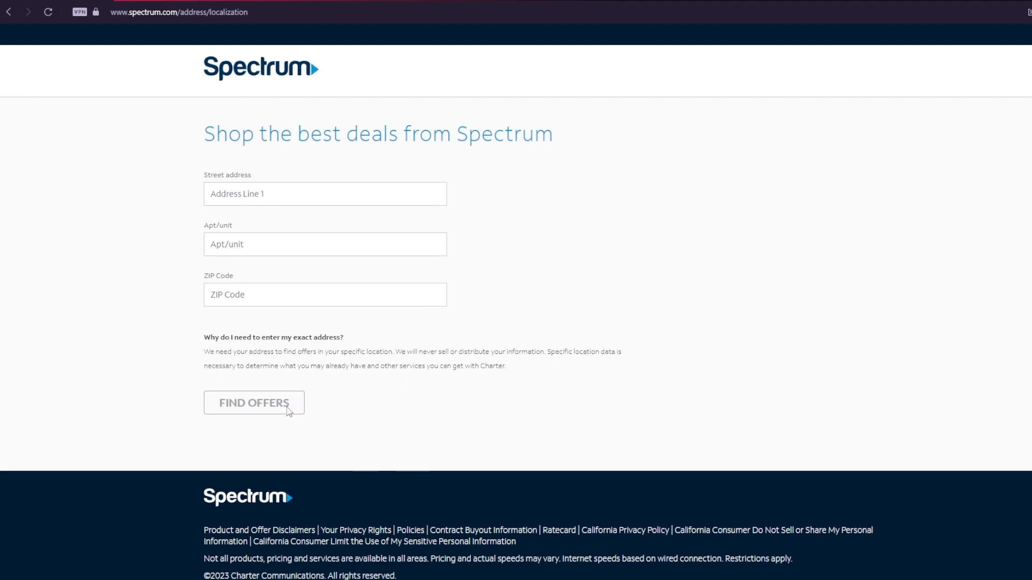